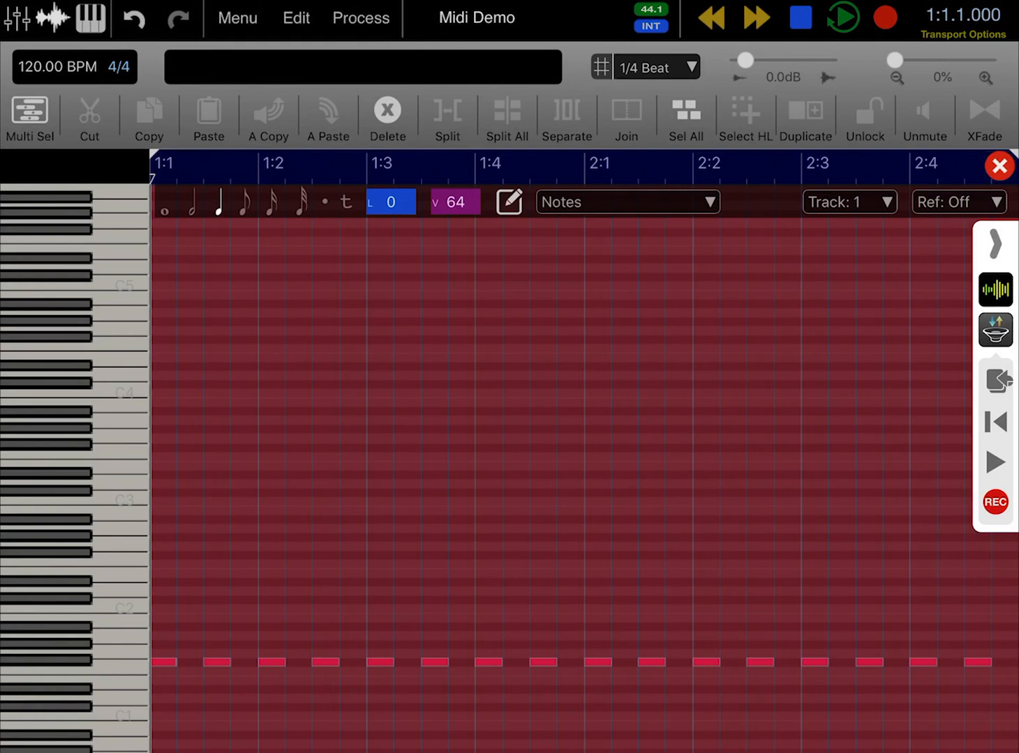
Leave the hi-hat piano roll and bring up Track 1's Channel Strip MIDI Control settings
{"action": "left_click", "coordinate": [998, 166]}
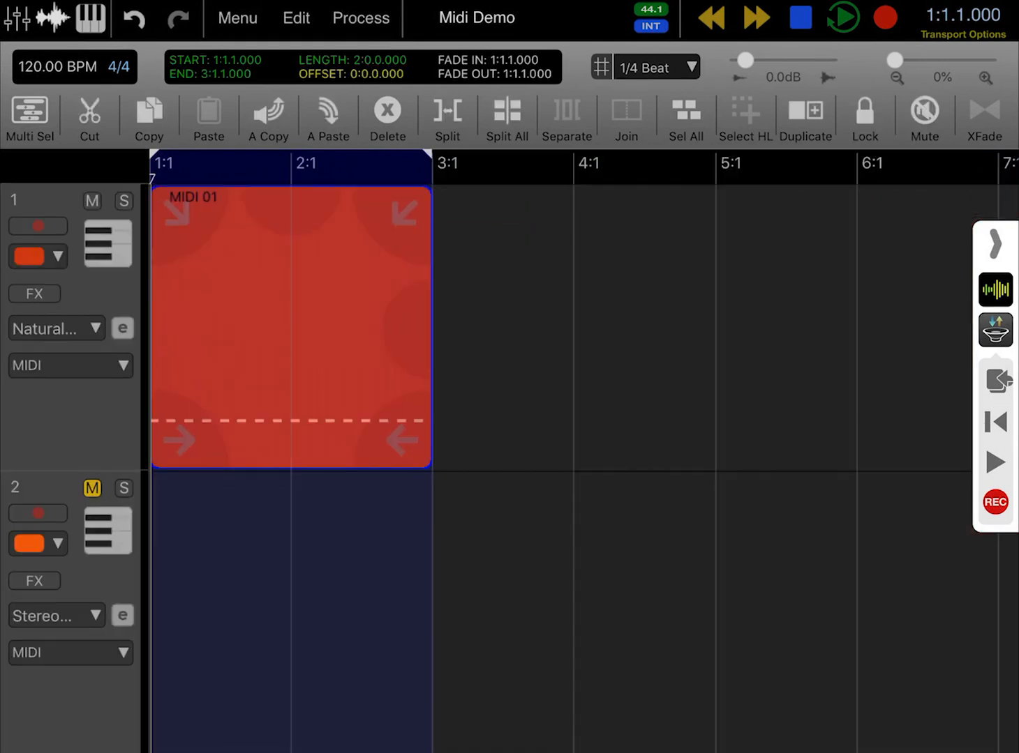
{"action": "left_click", "coordinate": [842, 16]}
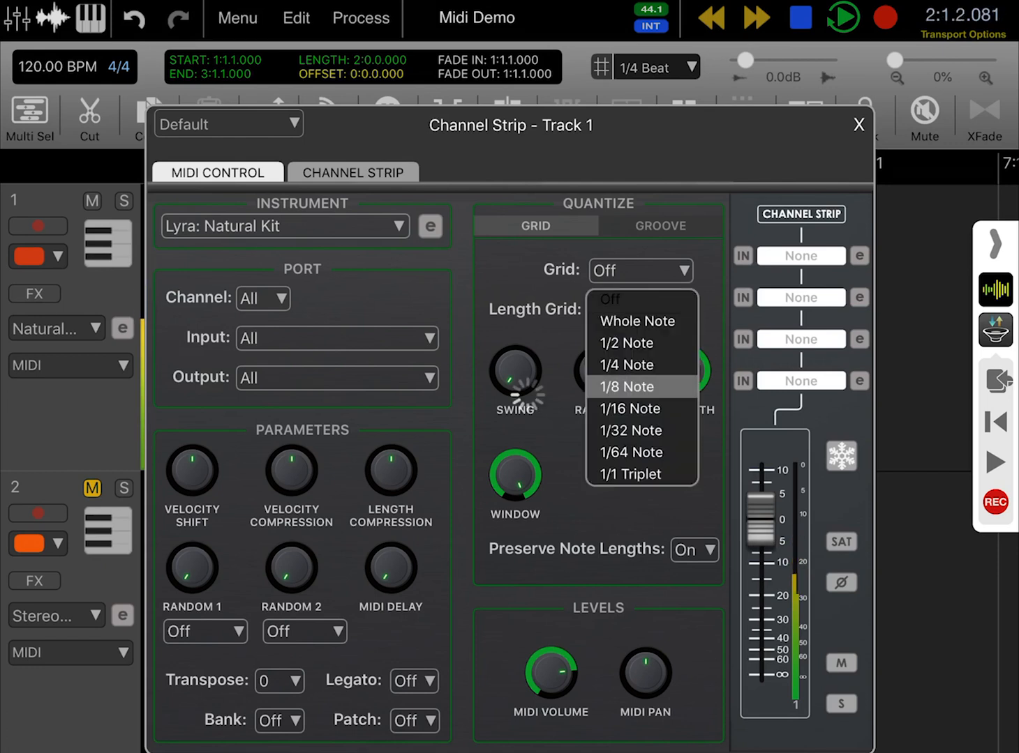
Choose 1/8 Note as Track 1's quantize grid
{"action": "left_click", "coordinate": [626, 386]}
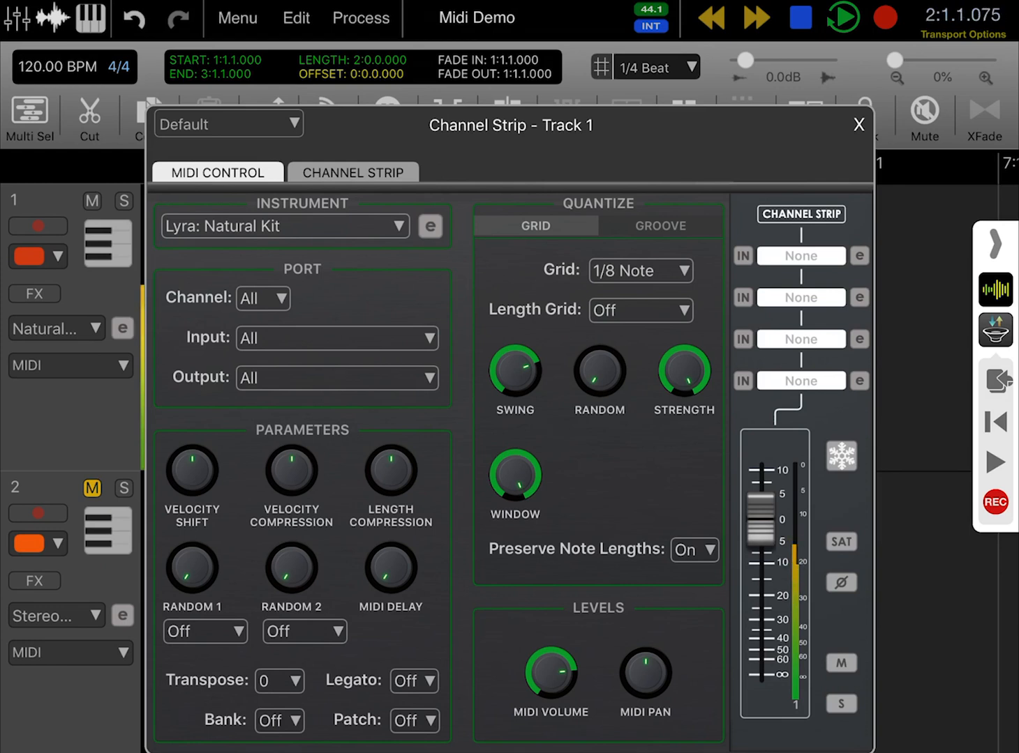
Assign Random 1 to Velocity and Random 2 to Position on Track 1
{"action": "left_click", "coordinate": [204, 632]}
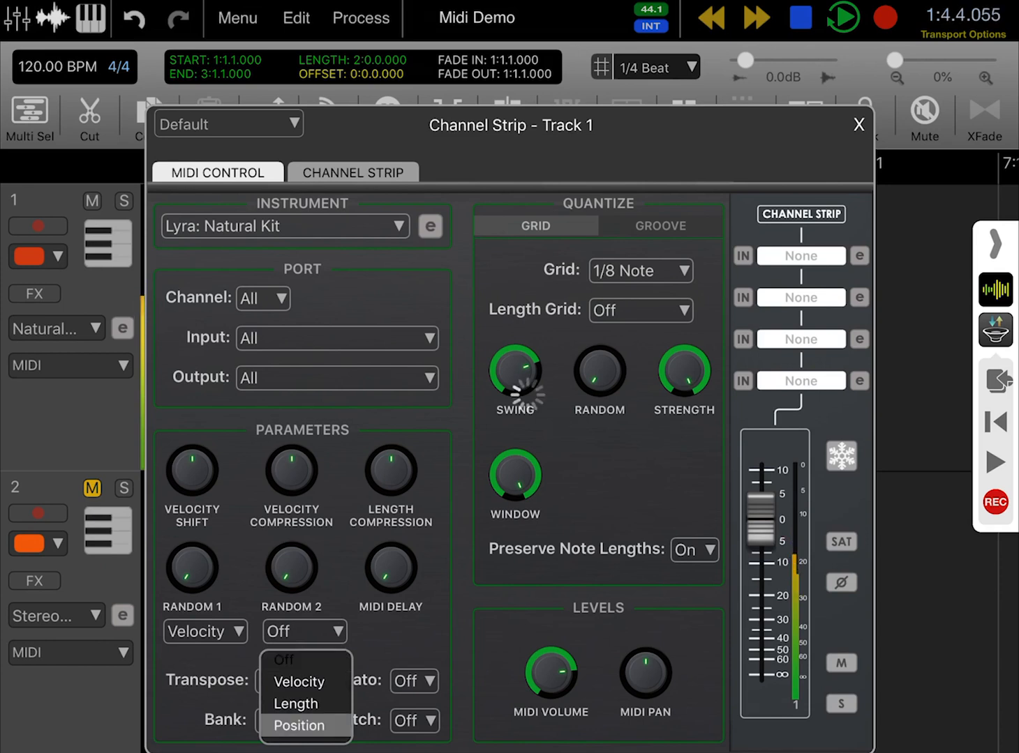
{"action": "left_click", "coordinate": [300, 725]}
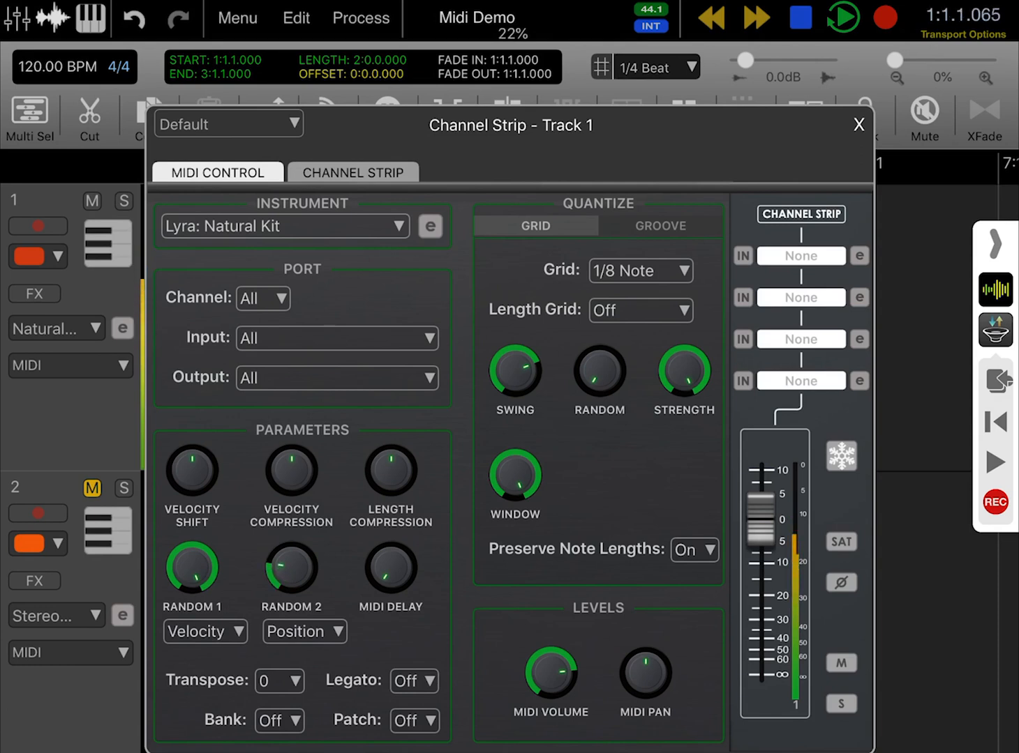
{"action": "left_click", "coordinate": [841, 15]}
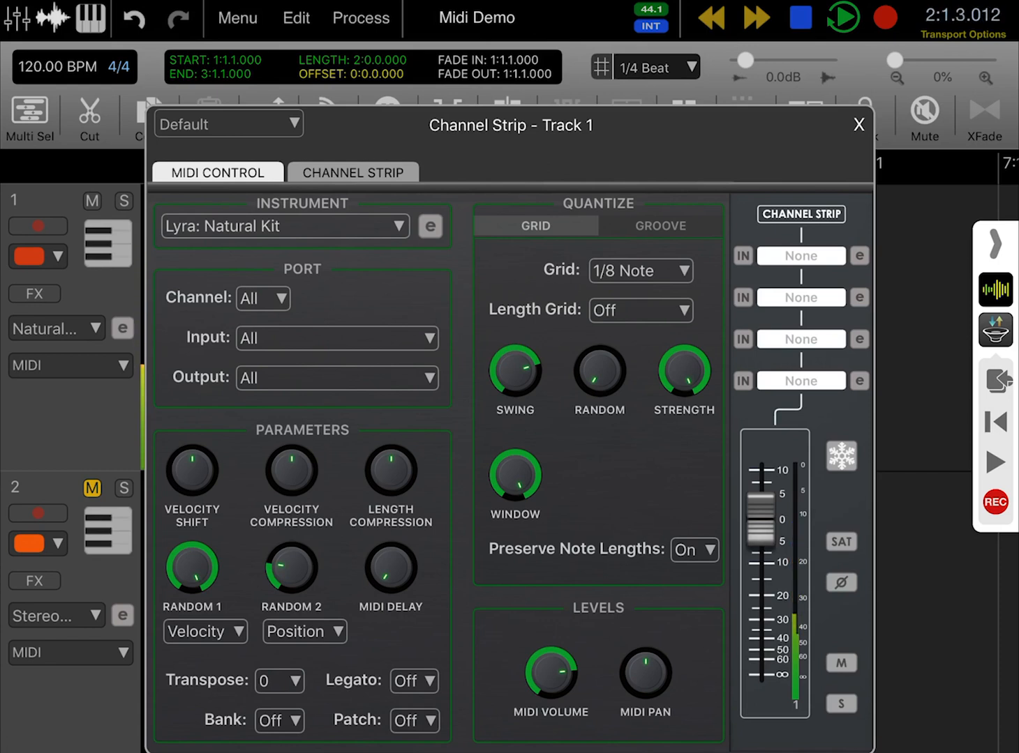
{"action": "left_click", "coordinate": [840, 15]}
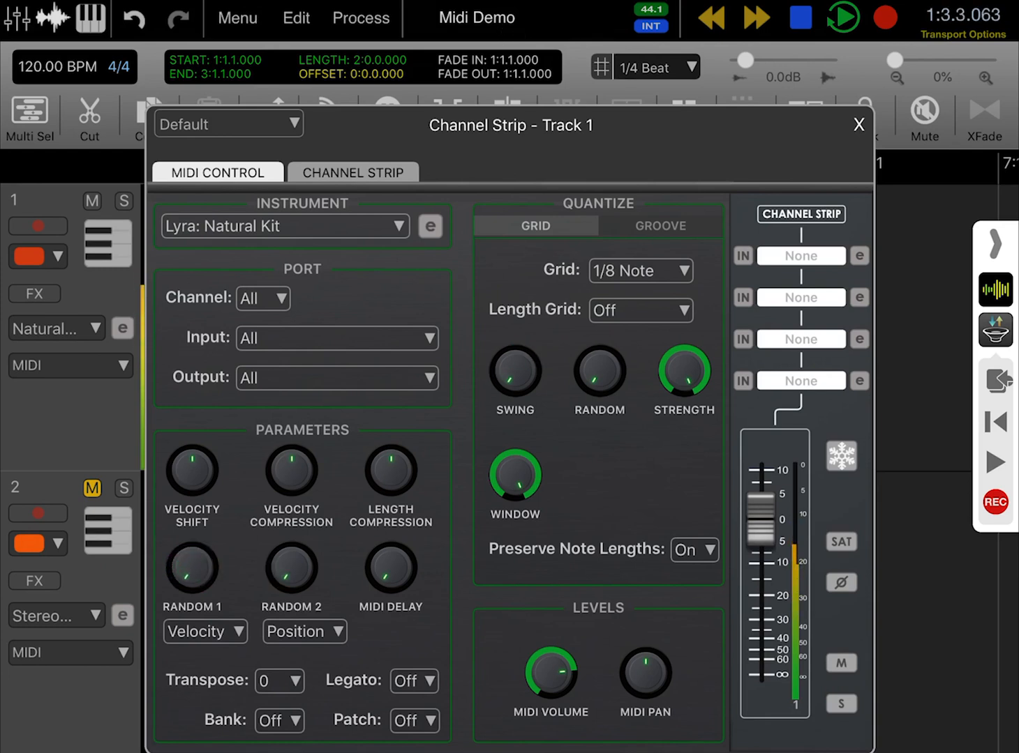
On the Groove tab, audition the Med Shuffle Ahead and Trip Shuffle Push grooves
{"action": "left_click", "coordinate": [659, 226]}
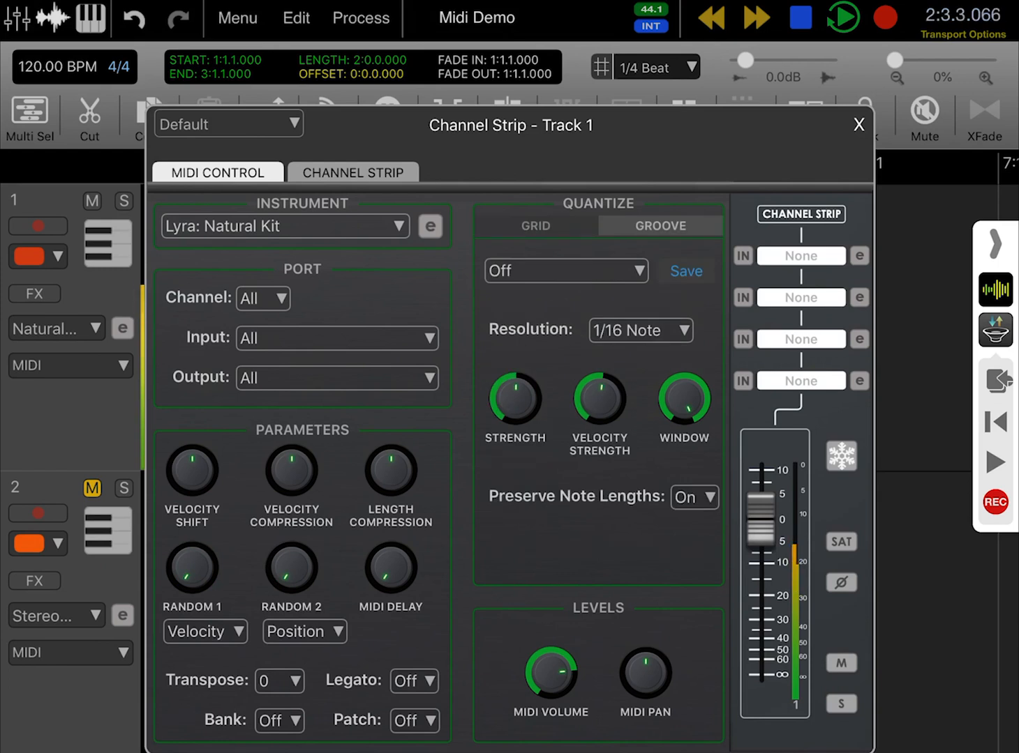
{"action": "left_click", "coordinate": [565, 271]}
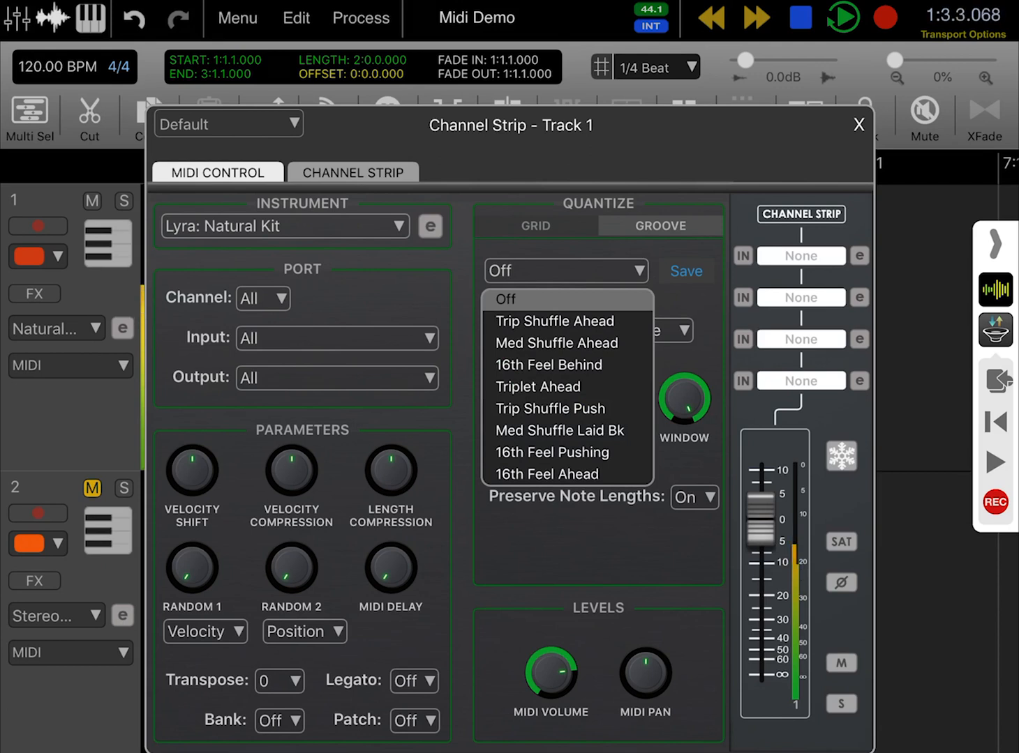
{"action": "left_click", "coordinate": [555, 321]}
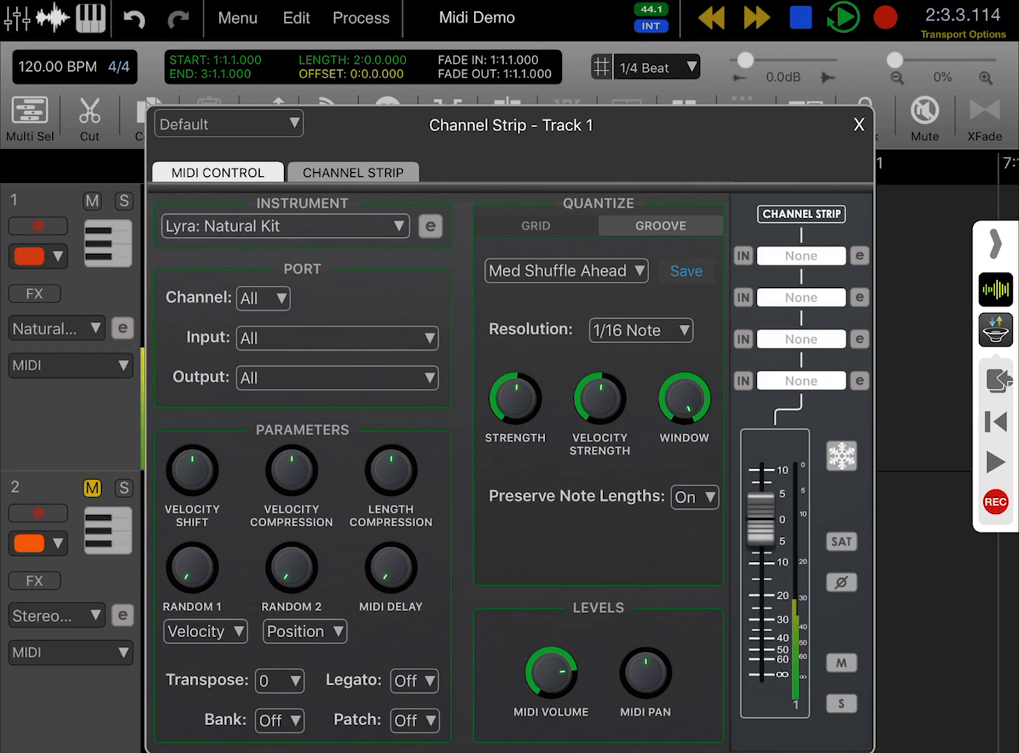
{"action": "left_click", "coordinate": [565, 271]}
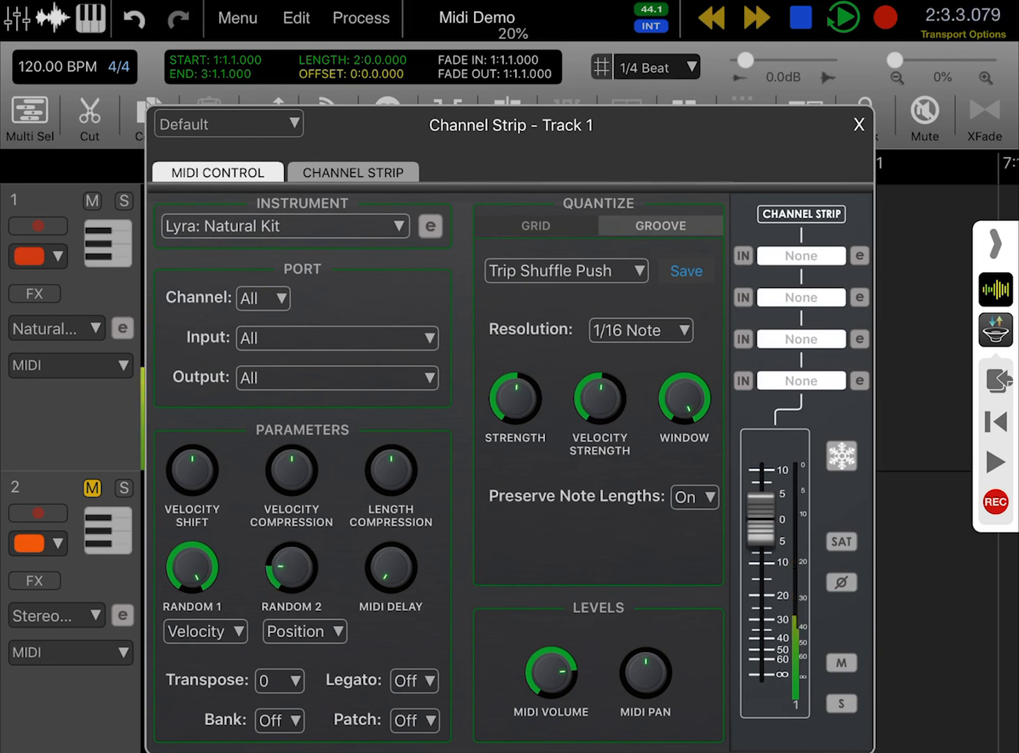
Check the grid settings, then try the Med Shuffle Laid Bk and 16th Feel Pushing grooves
{"action": "left_click", "coordinate": [535, 226]}
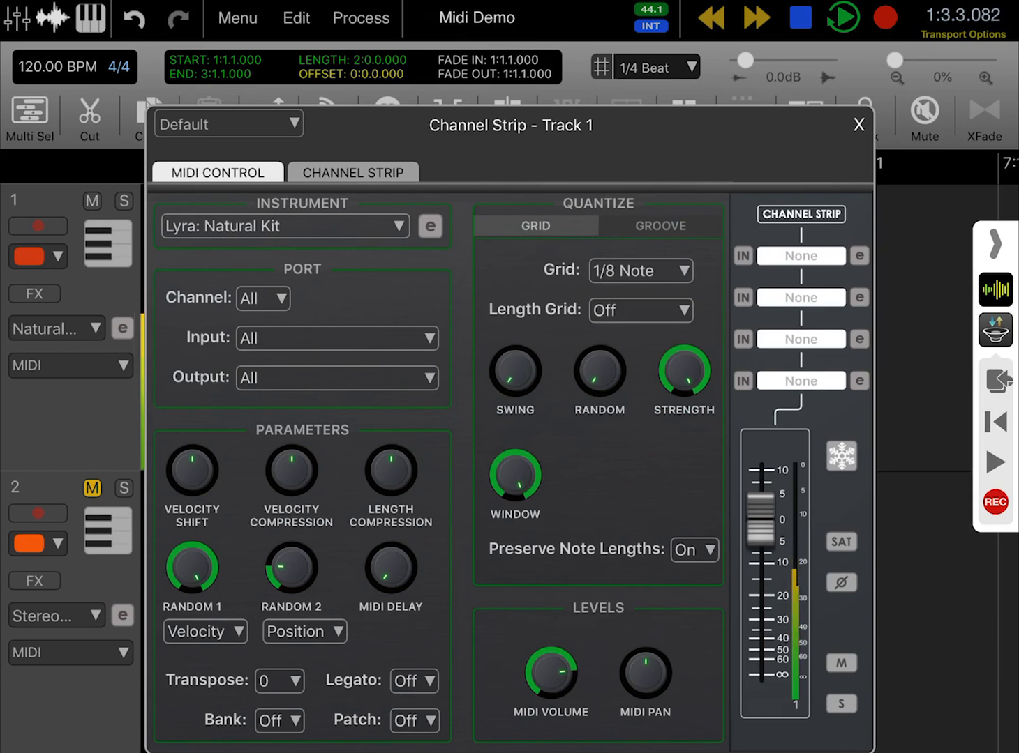
{"action": "left_click", "coordinate": [660, 225]}
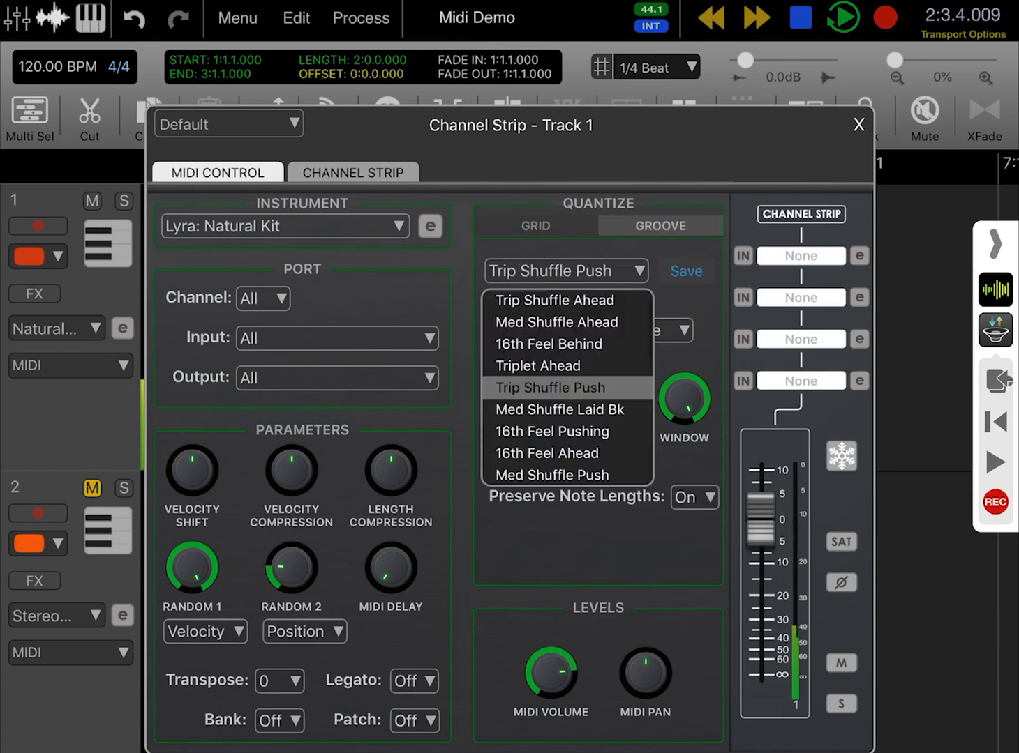
{"action": "left_click", "coordinate": [557, 410]}
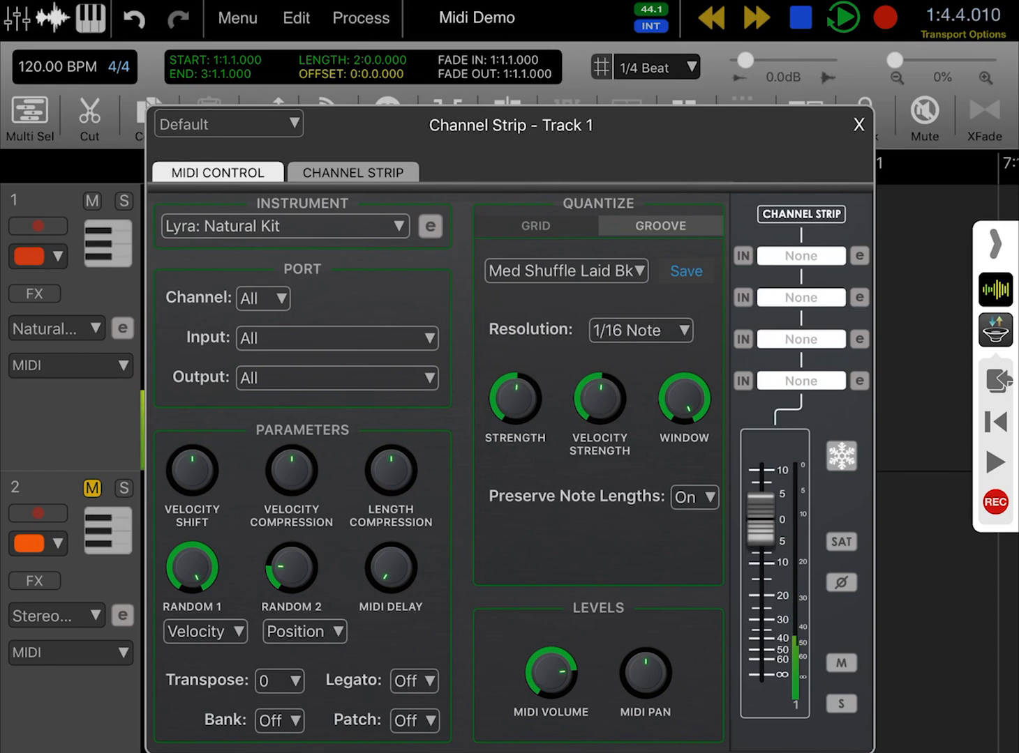
{"action": "left_click", "coordinate": [566, 271]}
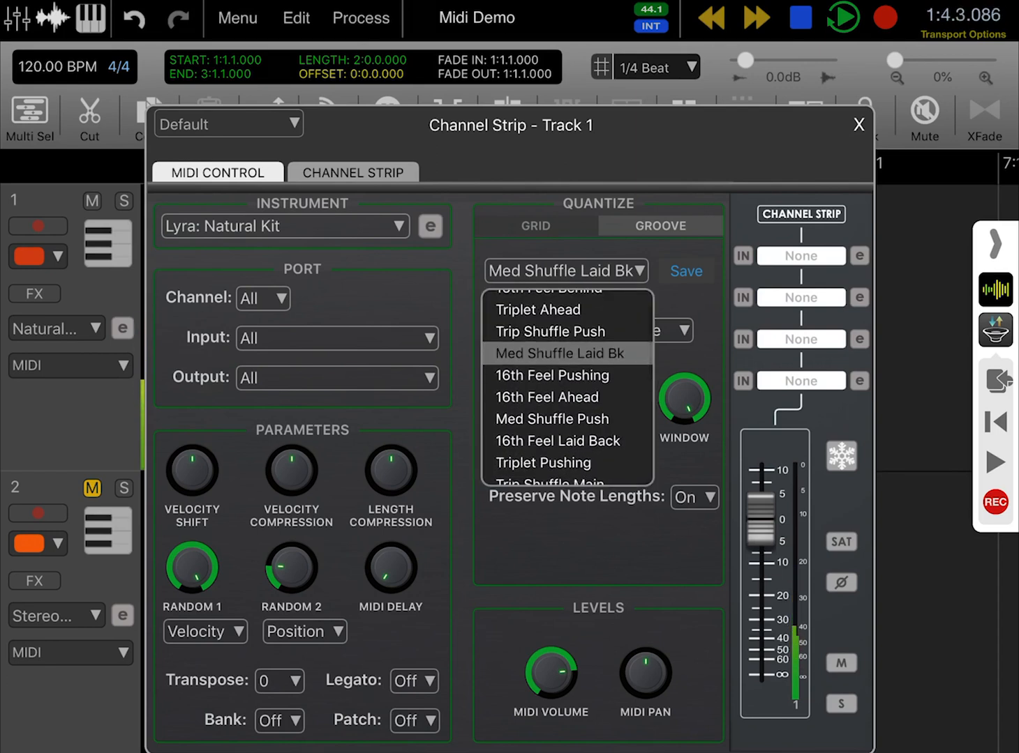
{"action": "left_click", "coordinate": [552, 375]}
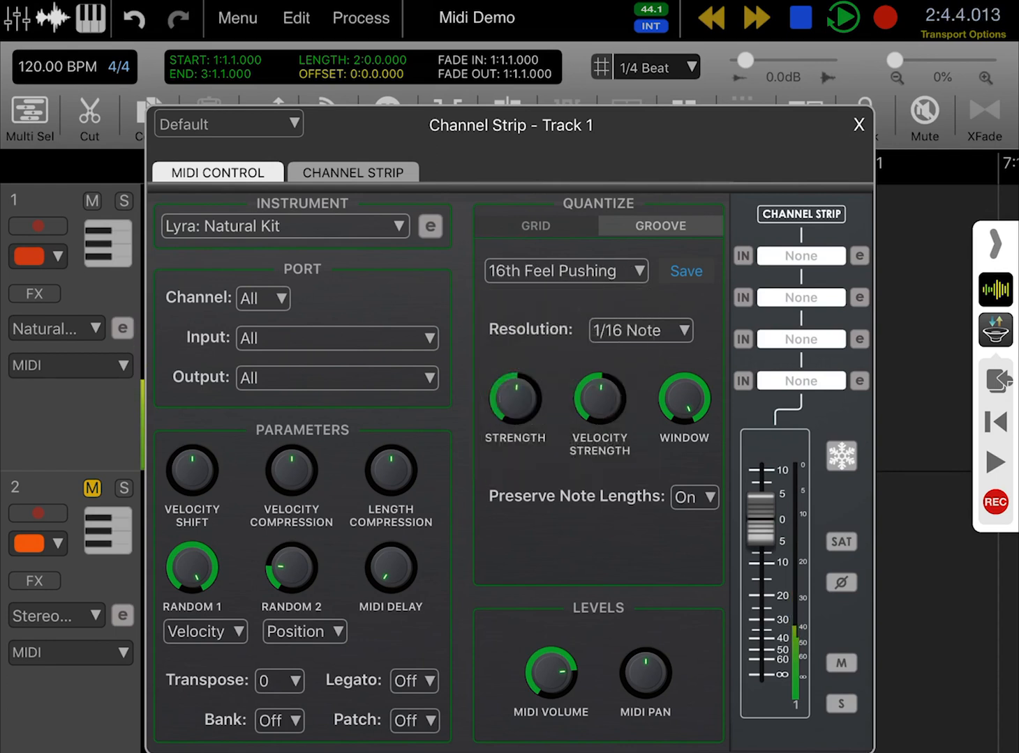
{"action": "left_click", "coordinate": [565, 270]}
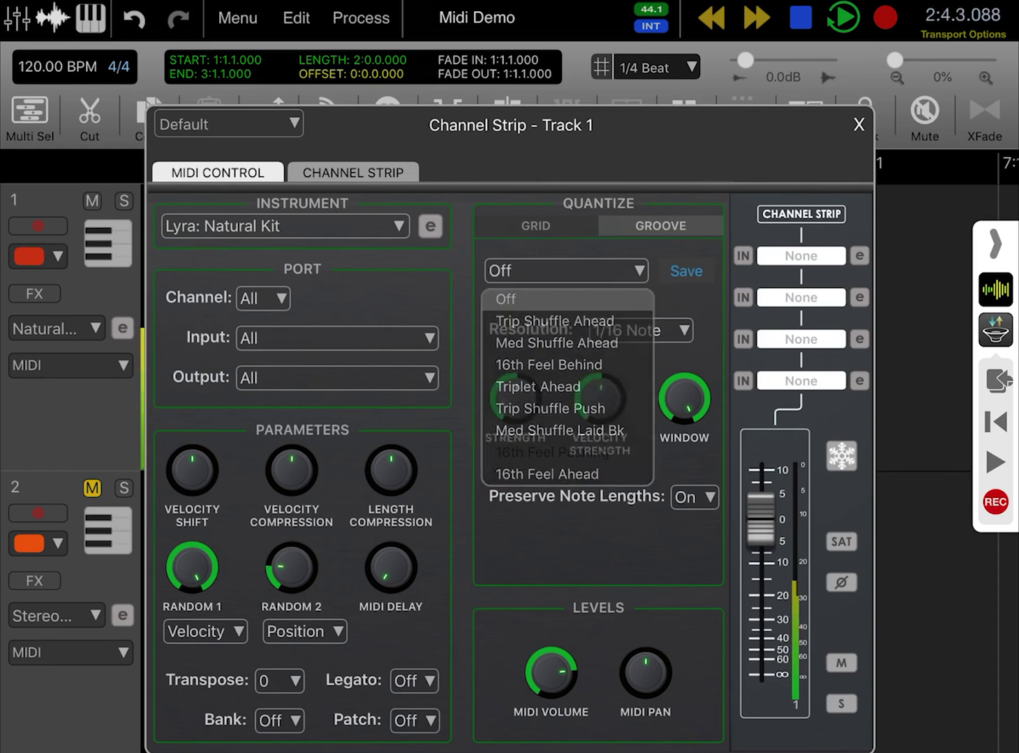
Set the groove template to Off and return to the Grid quantize settings
{"action": "left_click", "coordinate": [505, 300]}
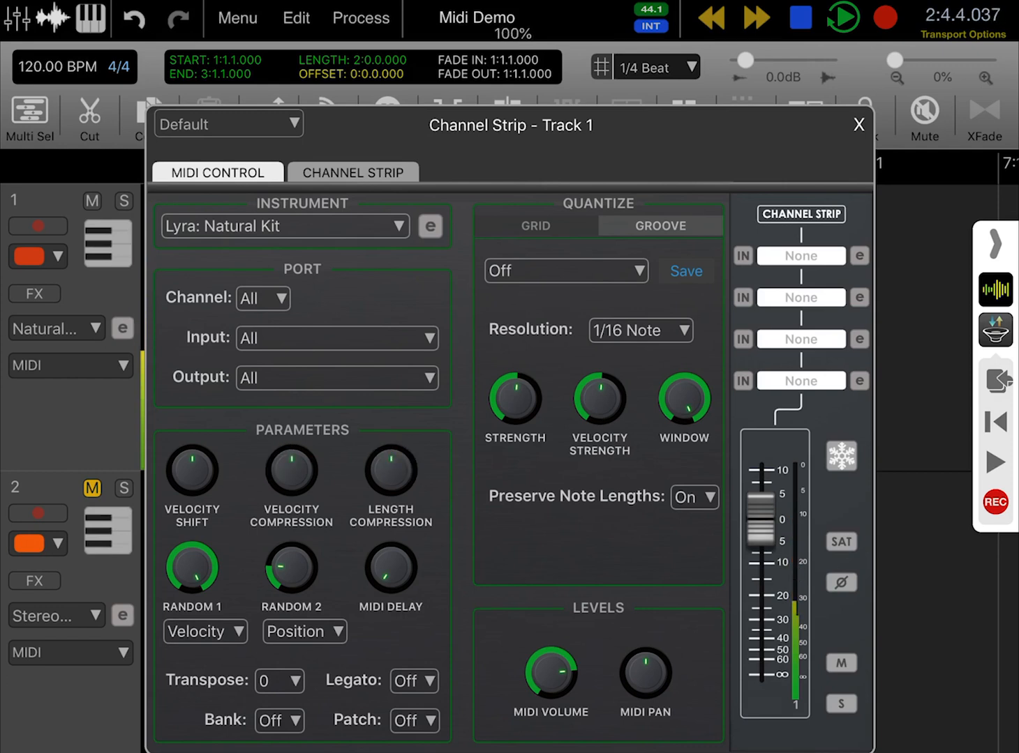
{"action": "left_click", "coordinate": [534, 226]}
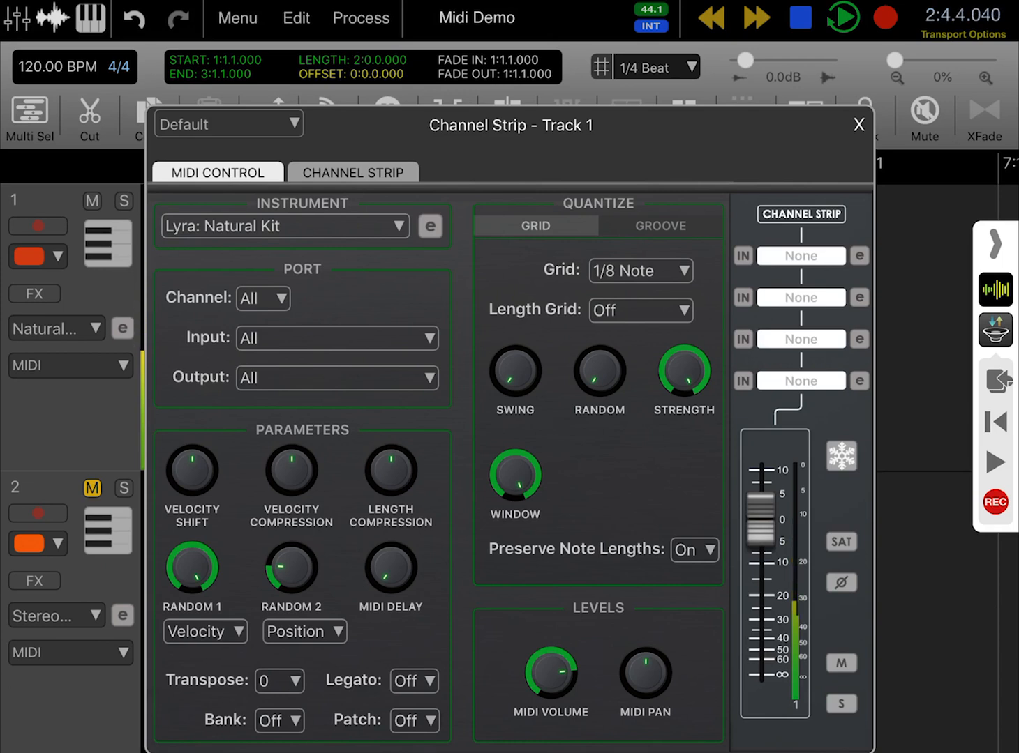
Close the Channel Strip, play the hi-hat region, and show the MIDI Process functions list
{"action": "left_click", "coordinate": [858, 124]}
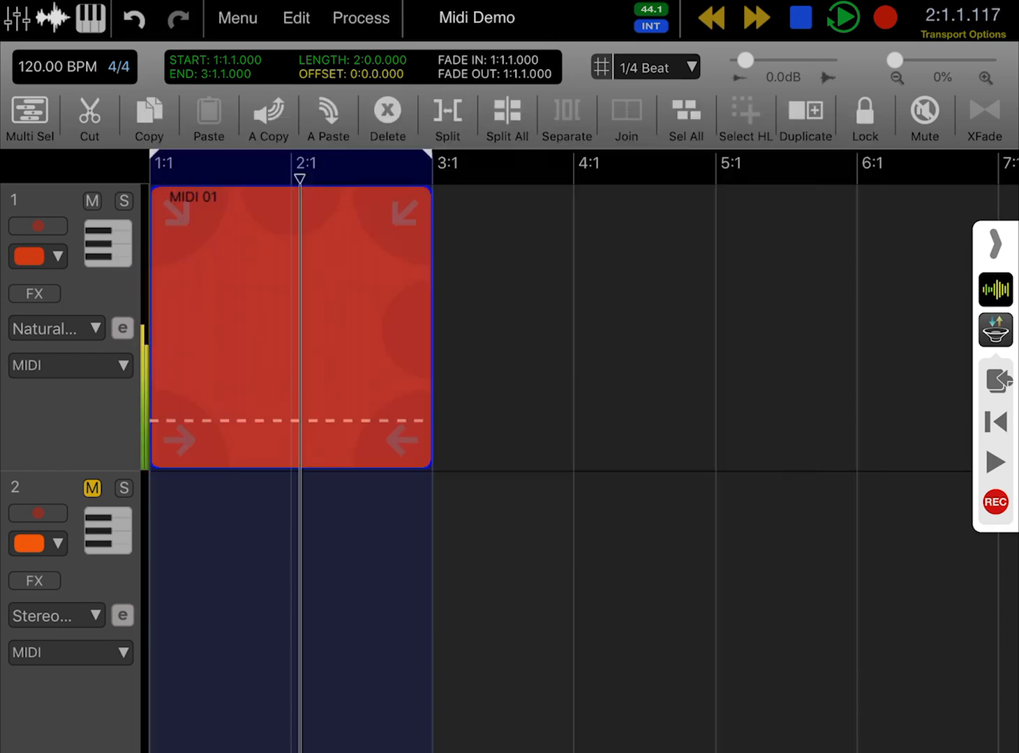
{"action": "left_click", "coordinate": [360, 17]}
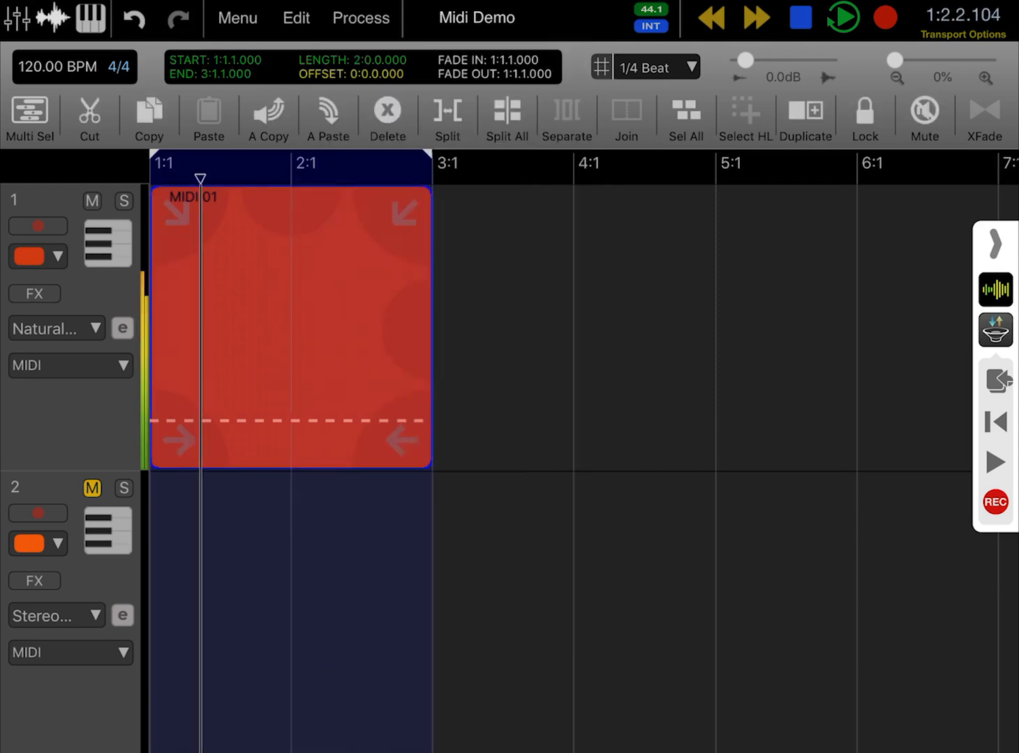
{"action": "left_click", "coordinate": [360, 18]}
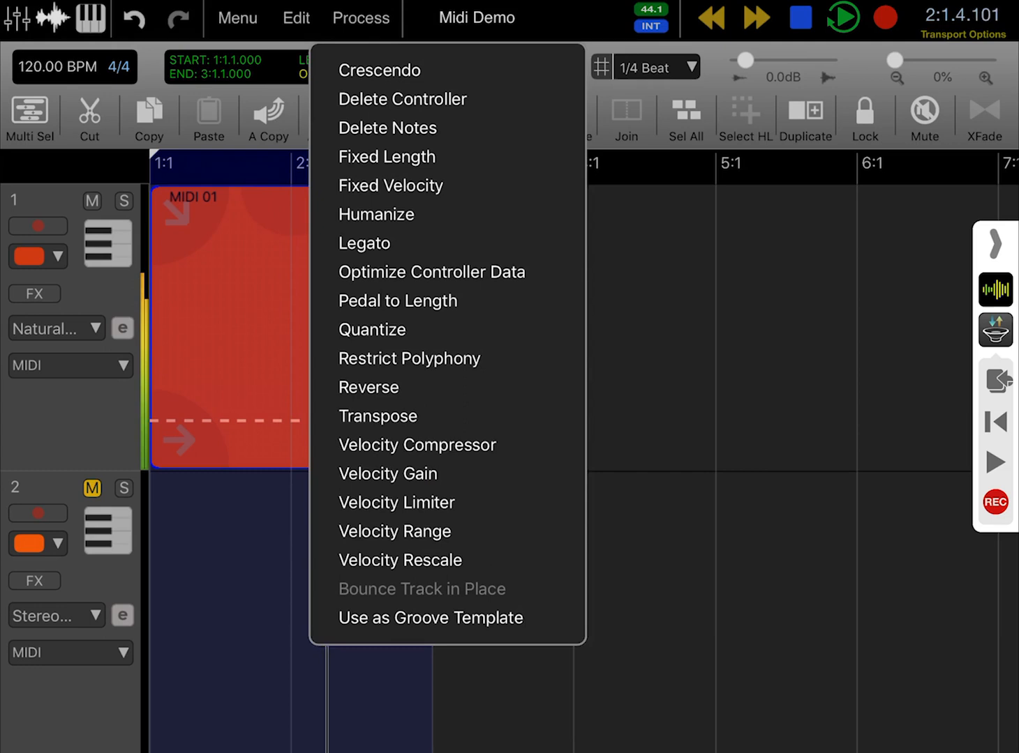